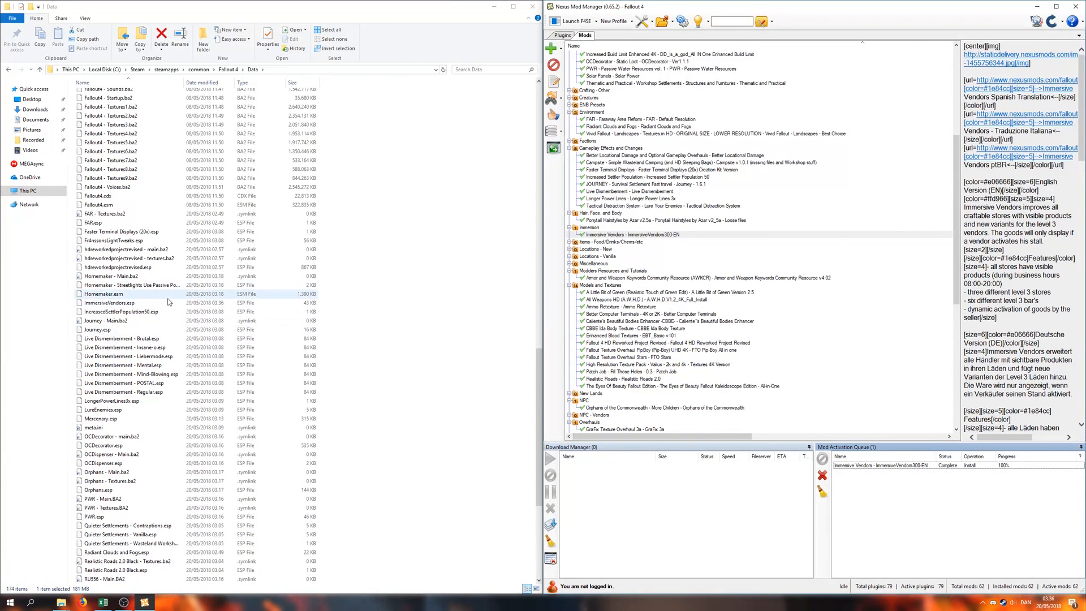
# Step: Show Nexus Mod Manager's Fallout4 Mods folder in a new File Explorer window
pyautogui.click(111, 303)
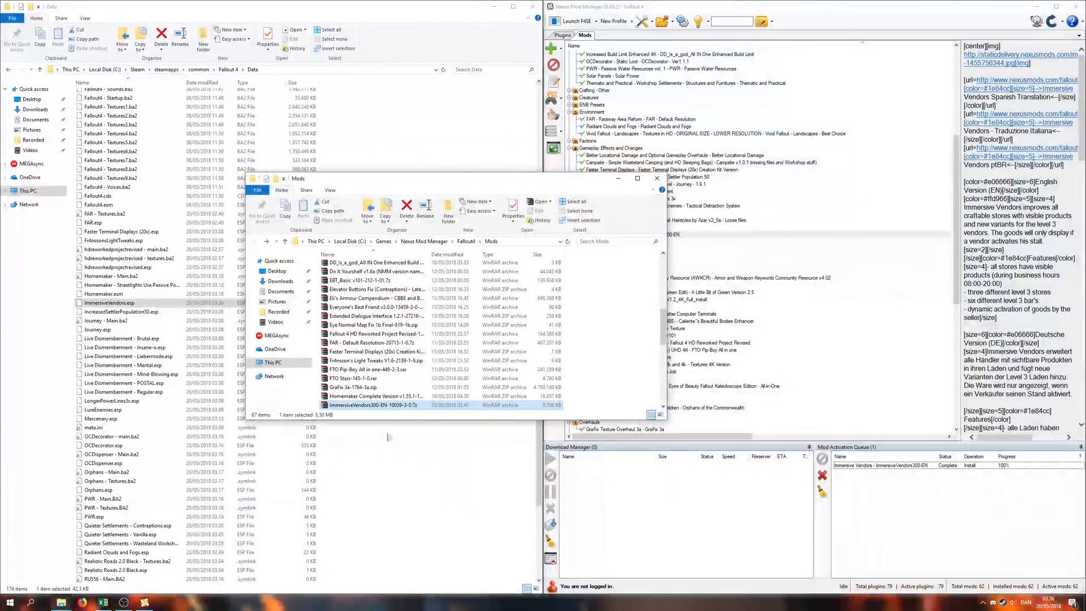
pyautogui.moveTo(378, 405)
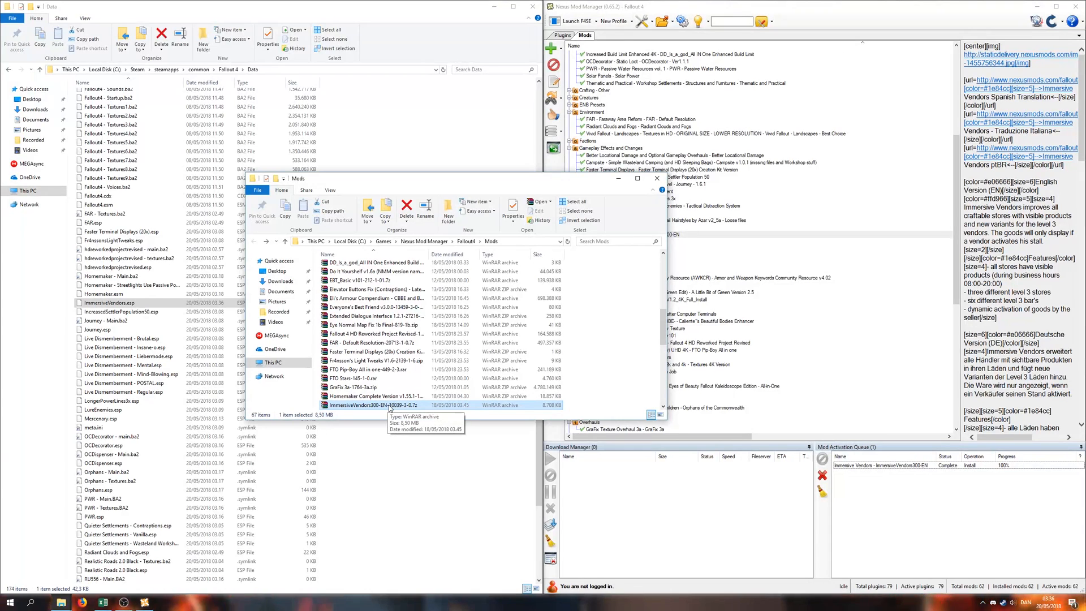
# Step: View readme.txt from the ImmersiveVendors .7z archive in WinRAR
pyautogui.doubleClick(381, 405)
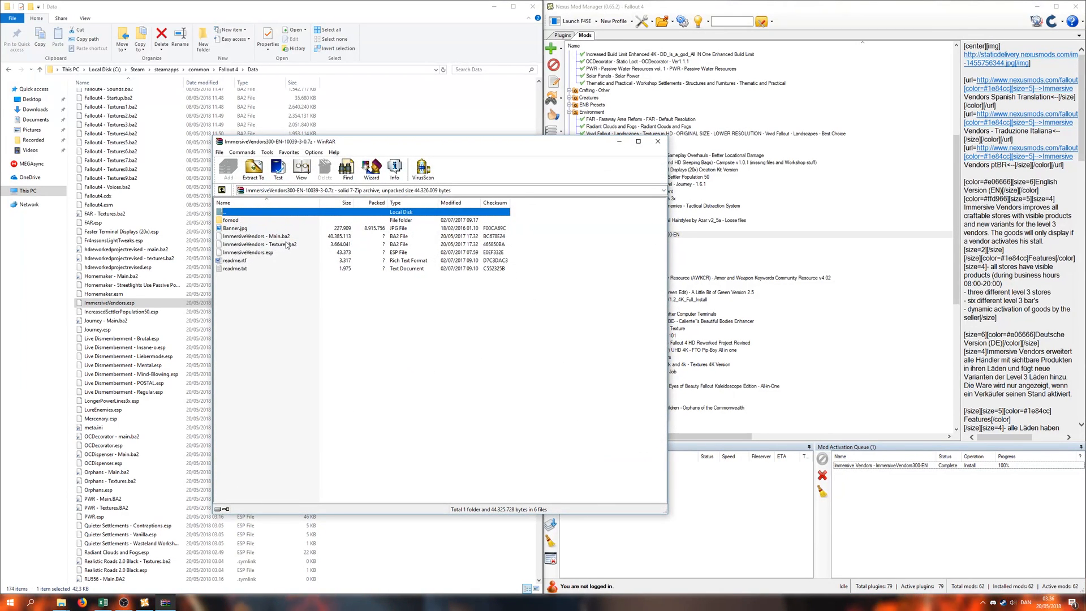
pyautogui.moveTo(264, 271)
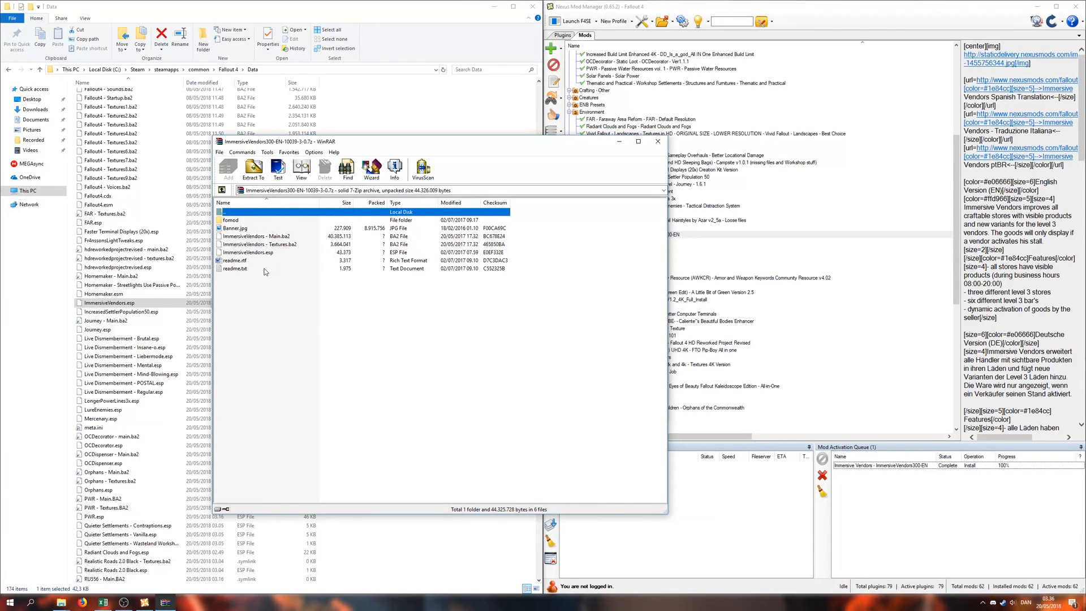
pyautogui.doubleClick(235, 268)
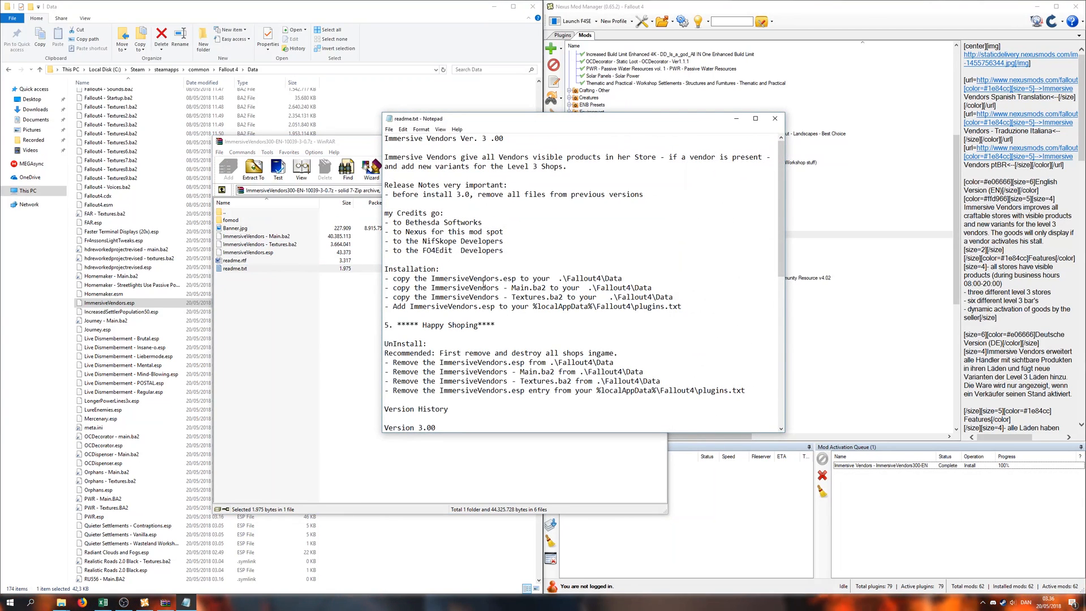
# Step: Highlight 'Textures' in the readme's installation steps and return to Nexus Mod Manager
pyautogui.doubleClick(529, 287)
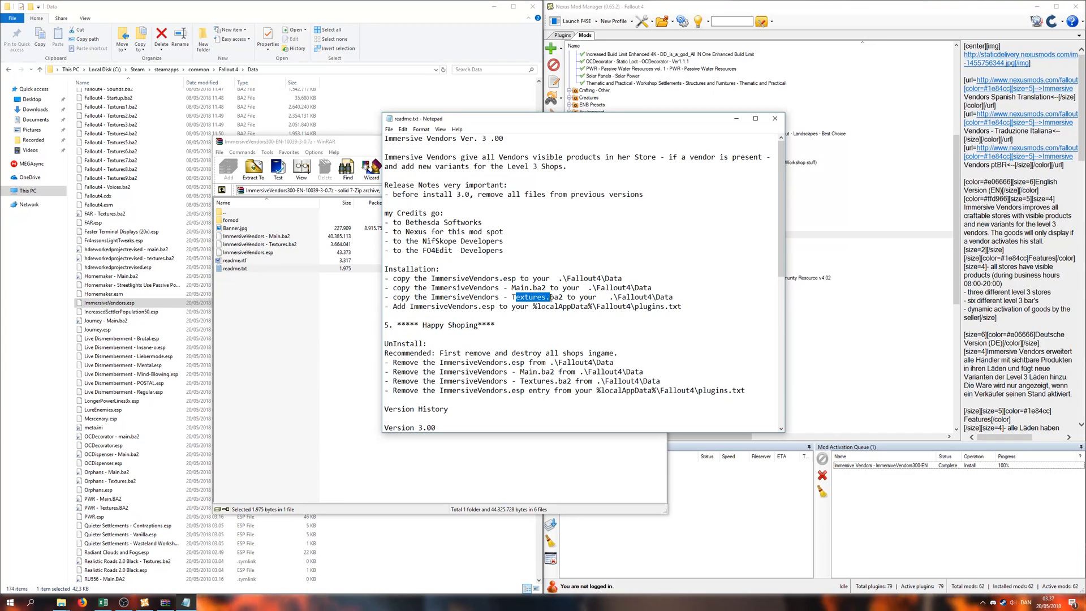
pyautogui.click(628, 287)
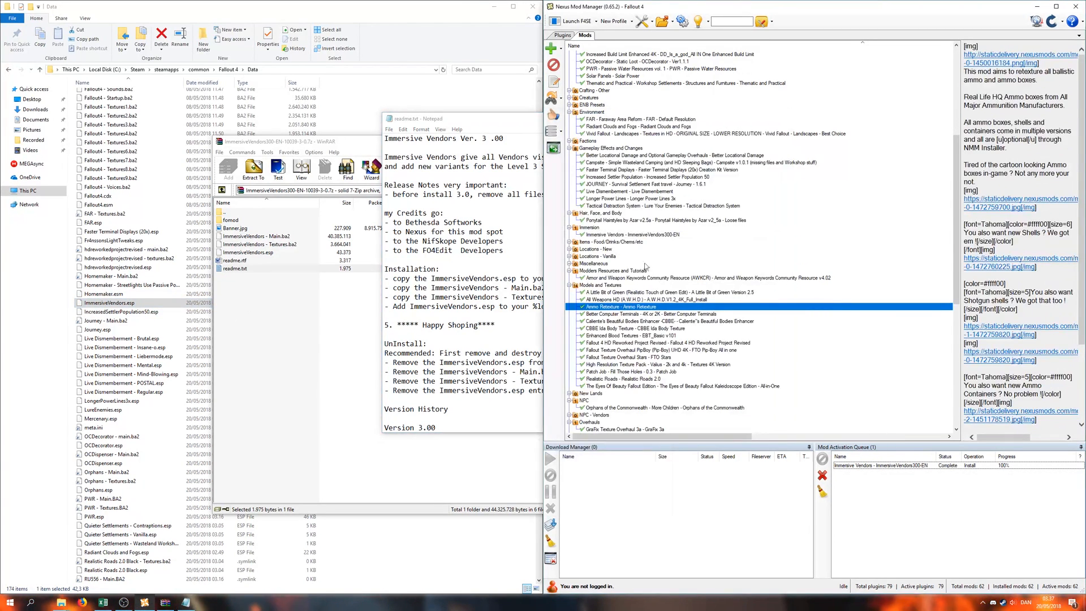
# Step: Close Nexus Mod Manager from its taskbar icon's context menu
pyautogui.rightClick(597, 234)
pyautogui.write('nexus')
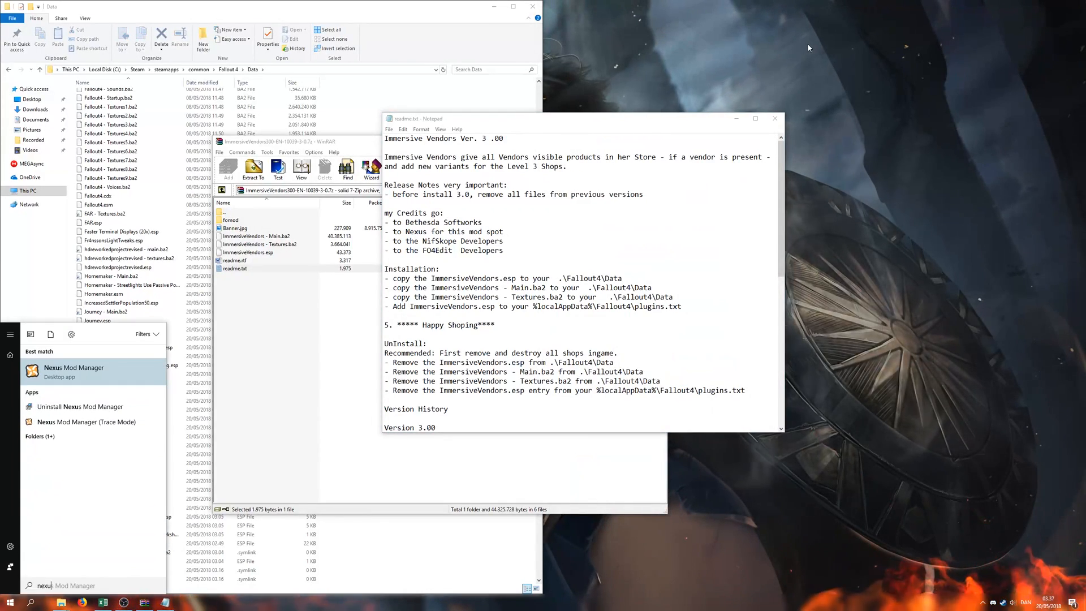
# Step: Run Nexus Mod Manager as administrator from the Start menu search for 'nexus'
pyautogui.click(74, 371)
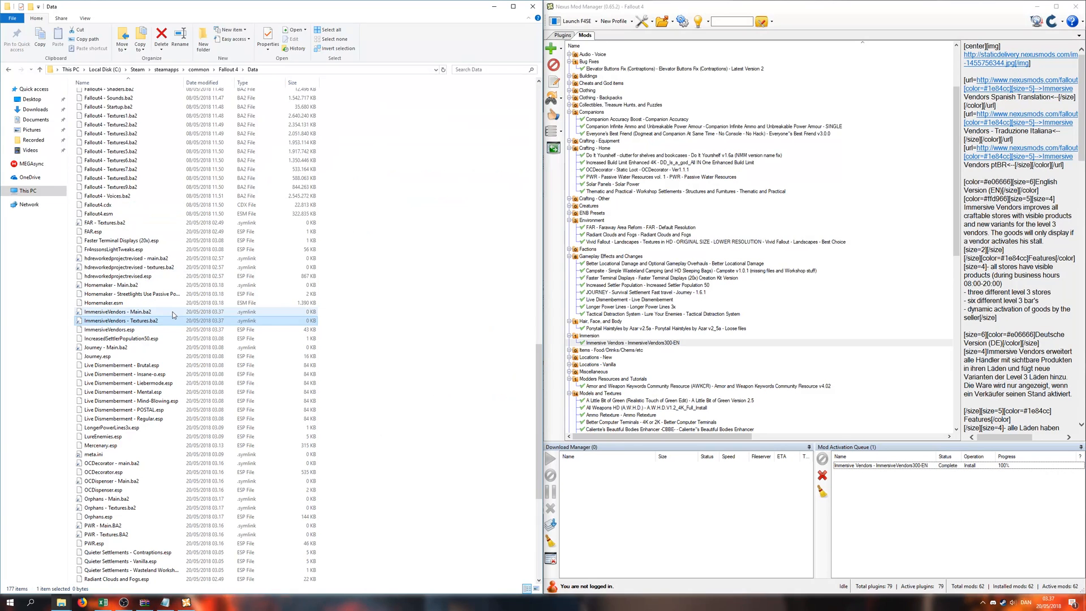
pyautogui.moveTo(143, 320)
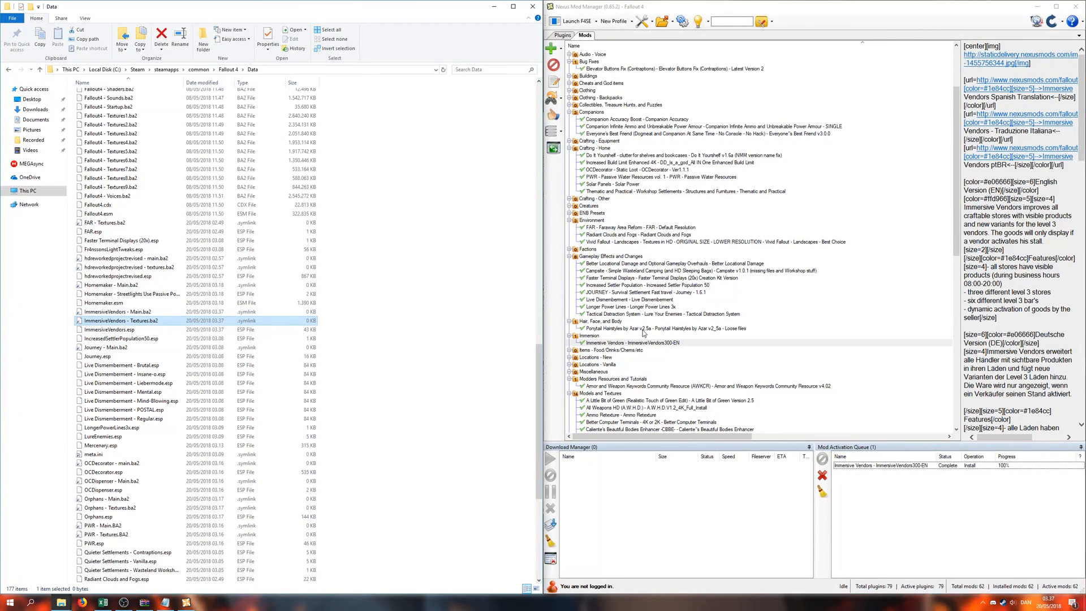
pyautogui.moveTo(124, 320)
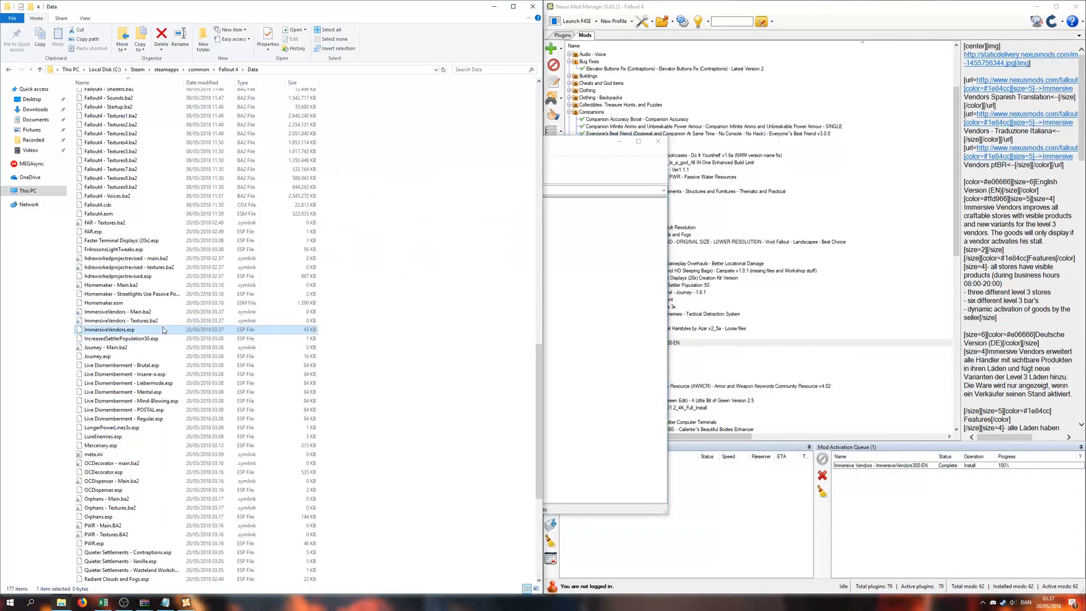
pyautogui.doubleClick(107, 329)
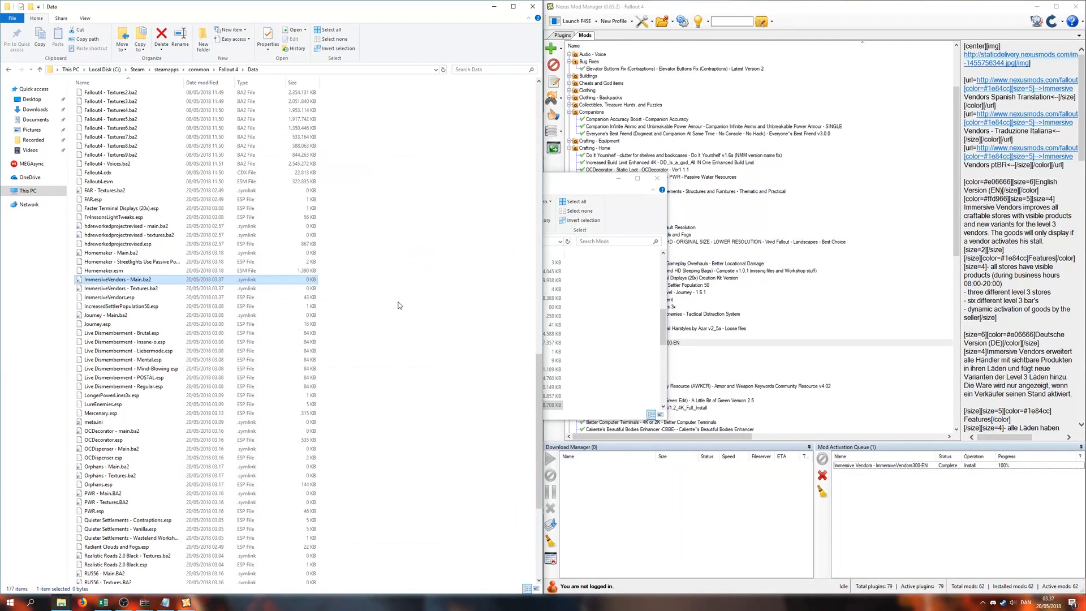
pyautogui.click(637, 350)
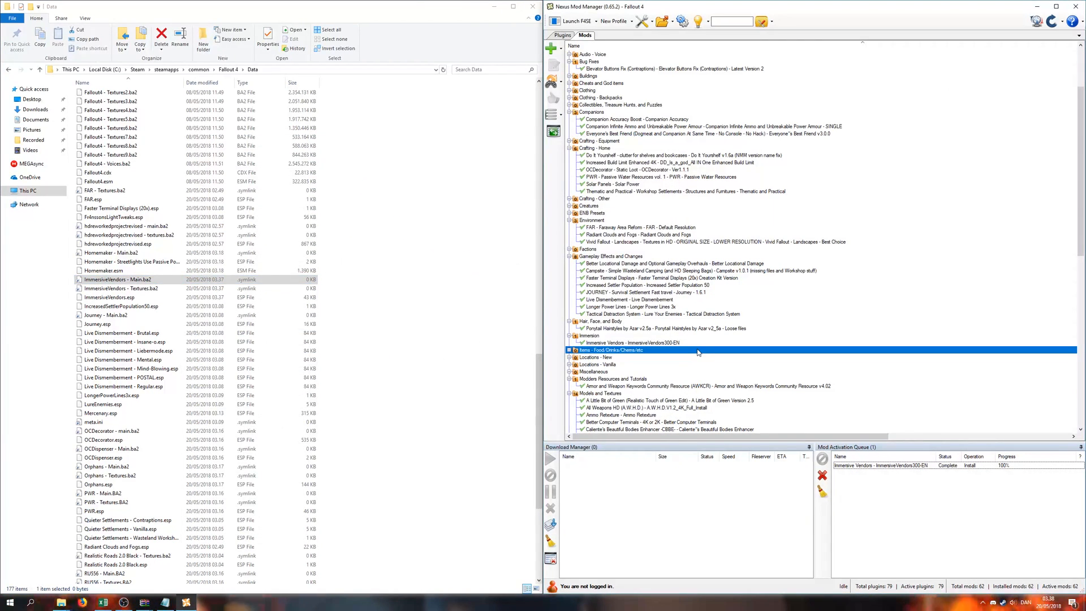